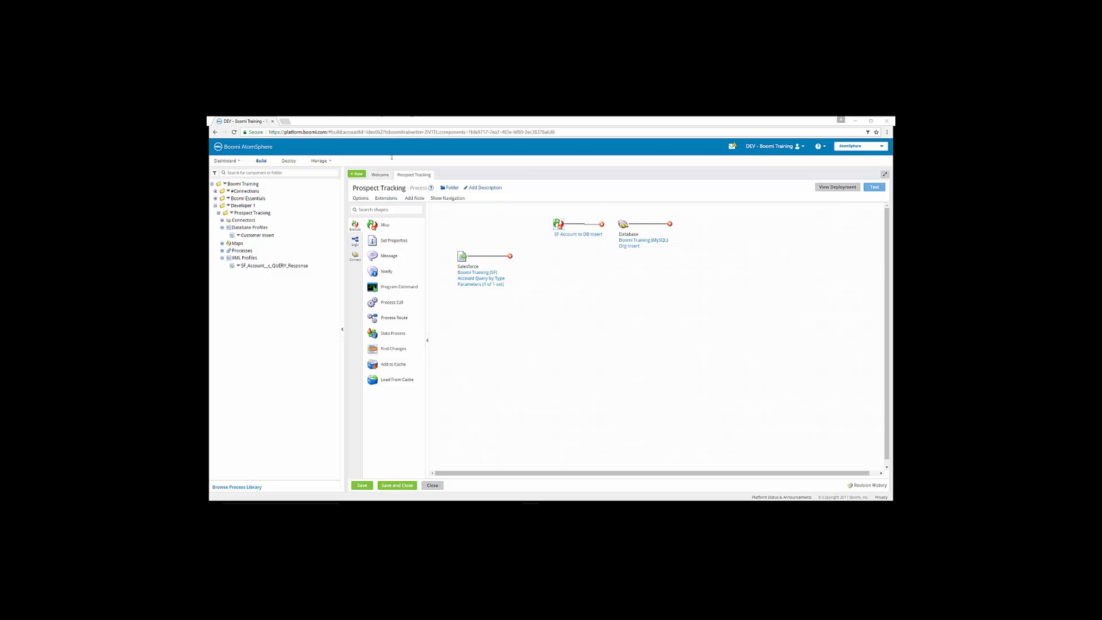
- Open the SF Account to DB Insert map and create a new user-defined function
double_click(559, 224)
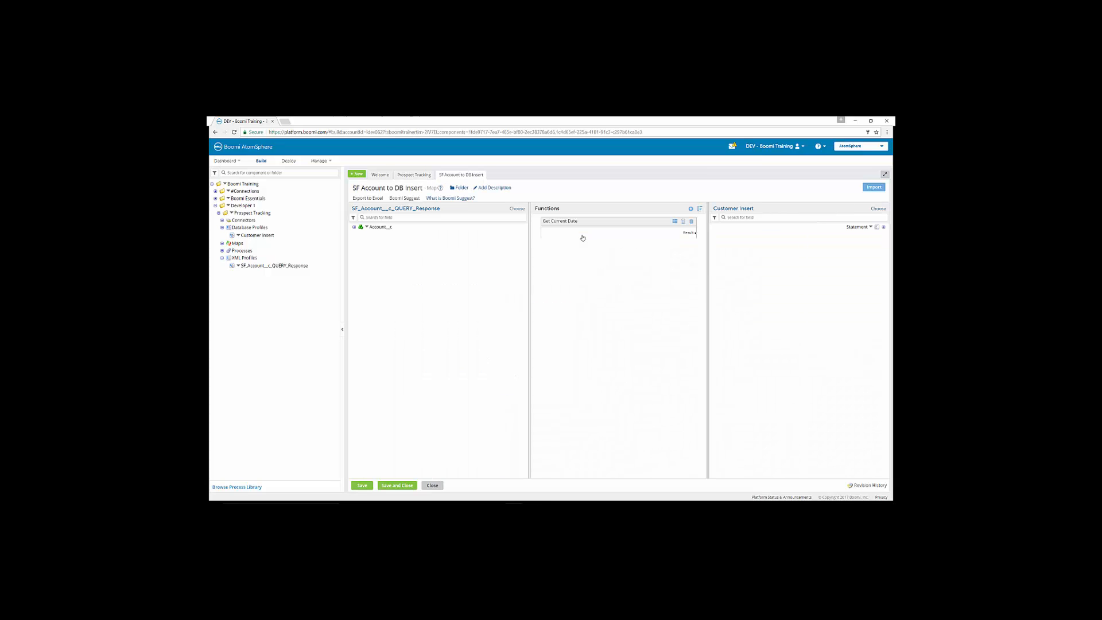
click(355, 227)
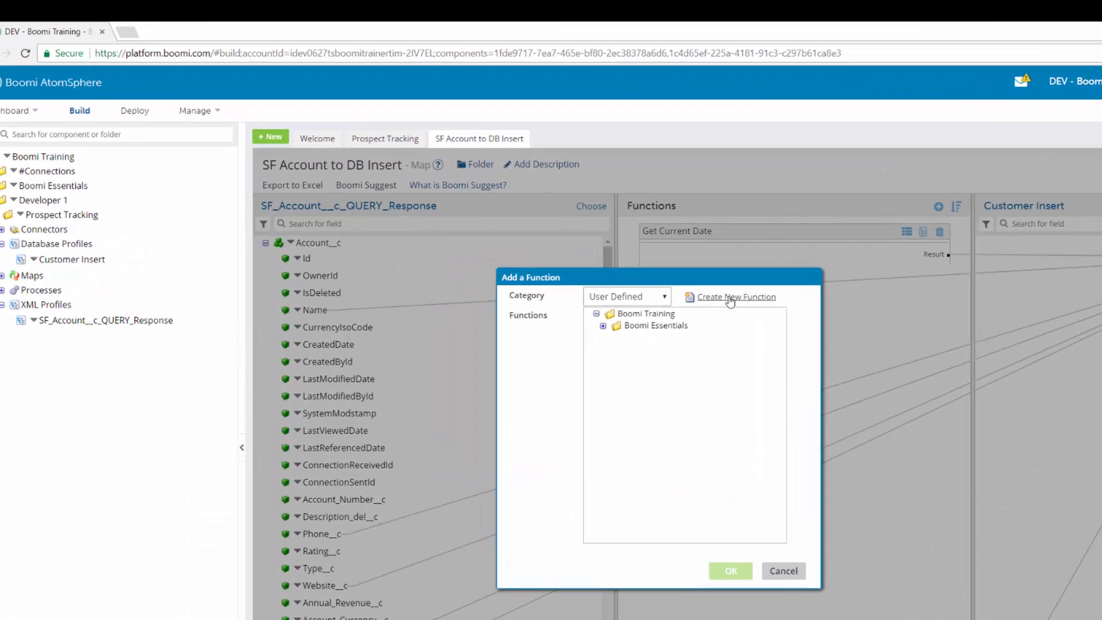
click(736, 297)
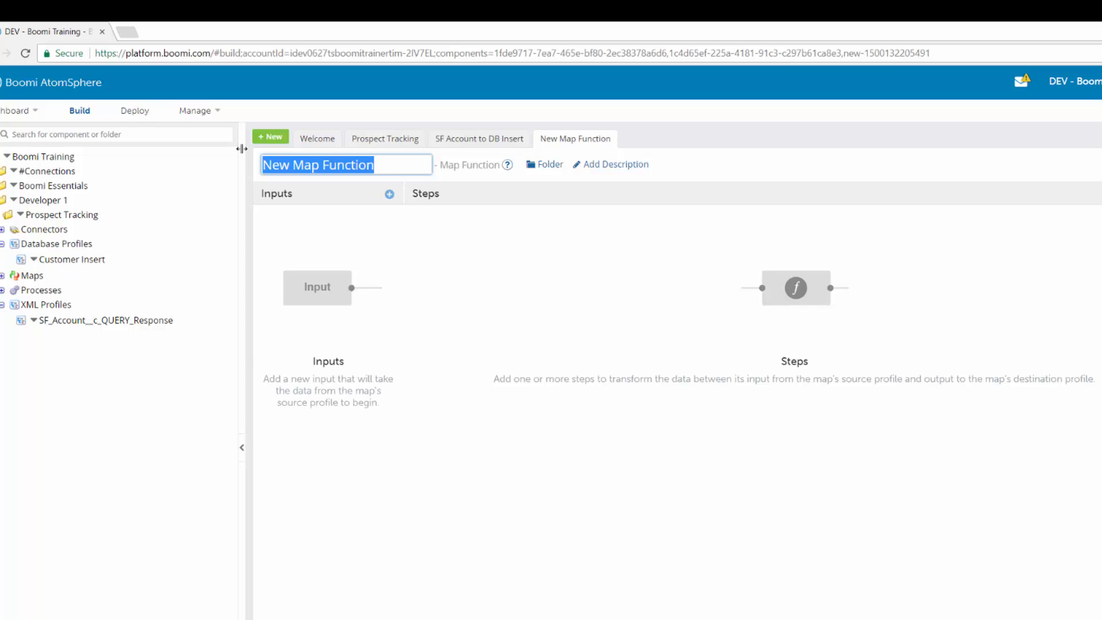
- Enter 'Customer_ID Create' as the new map function's name
text(Customer)
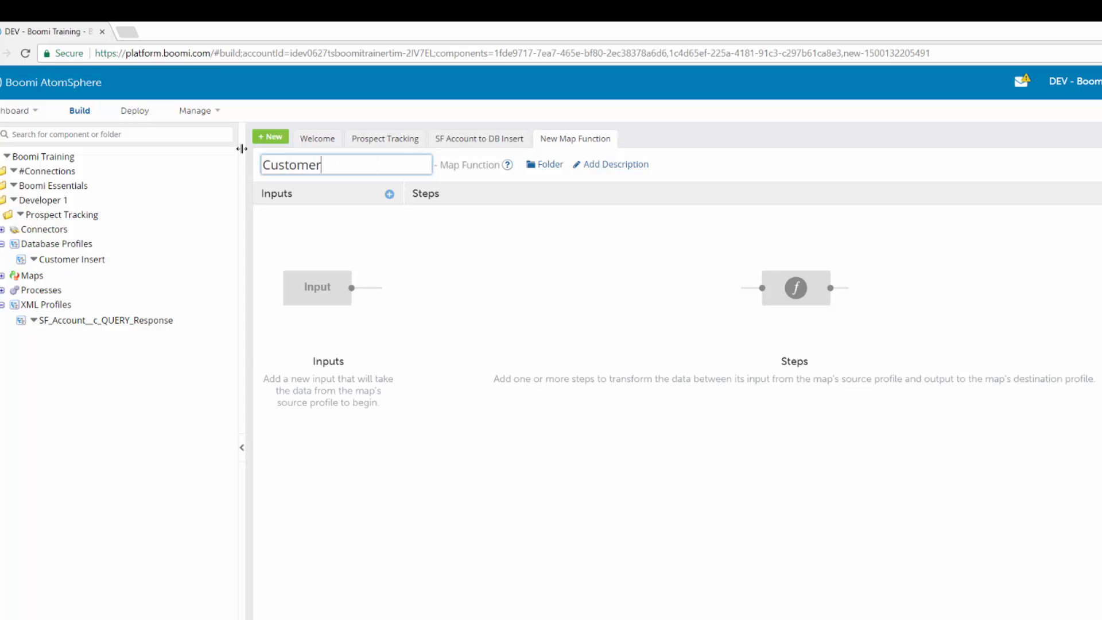
text(_ID Create)
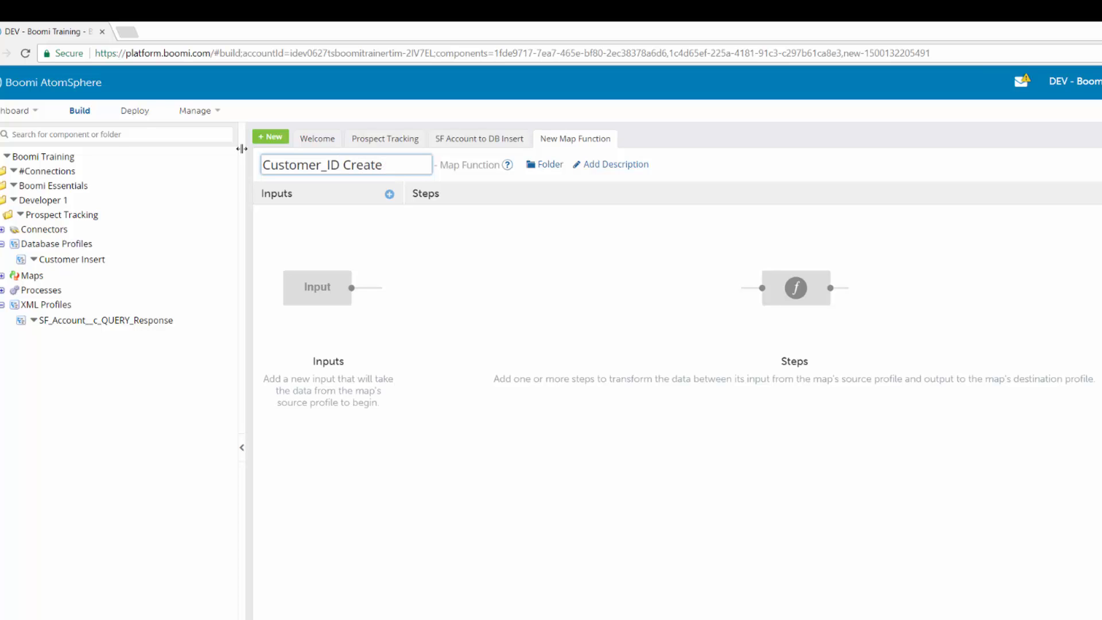
mouse_move(295, 314)
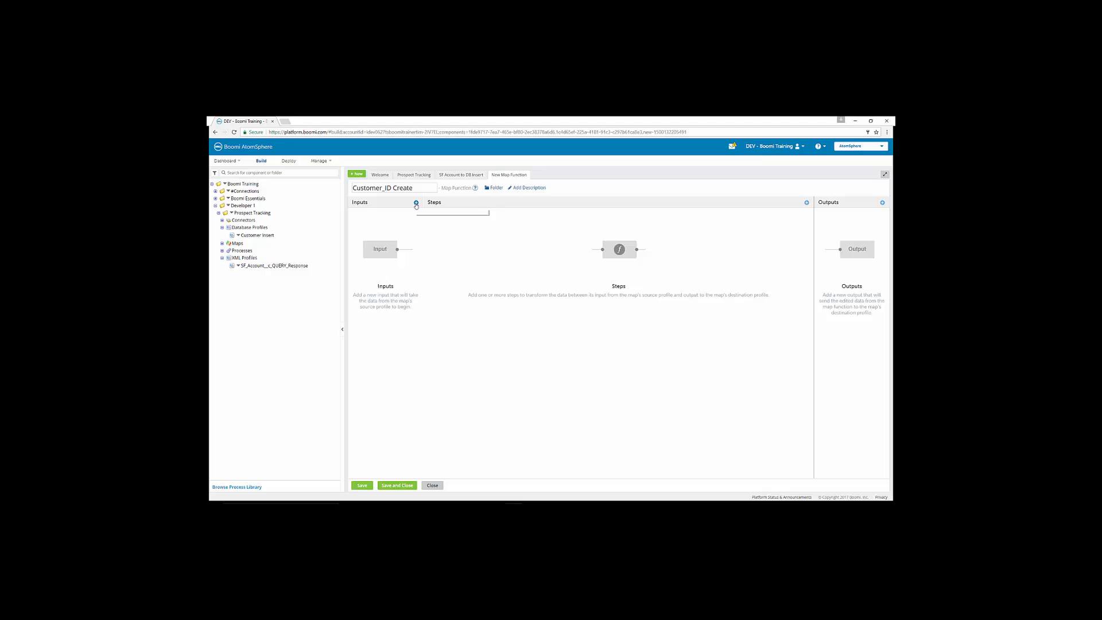
- Add Name and Phone function inputs, then add an output parameter
click(416, 202)
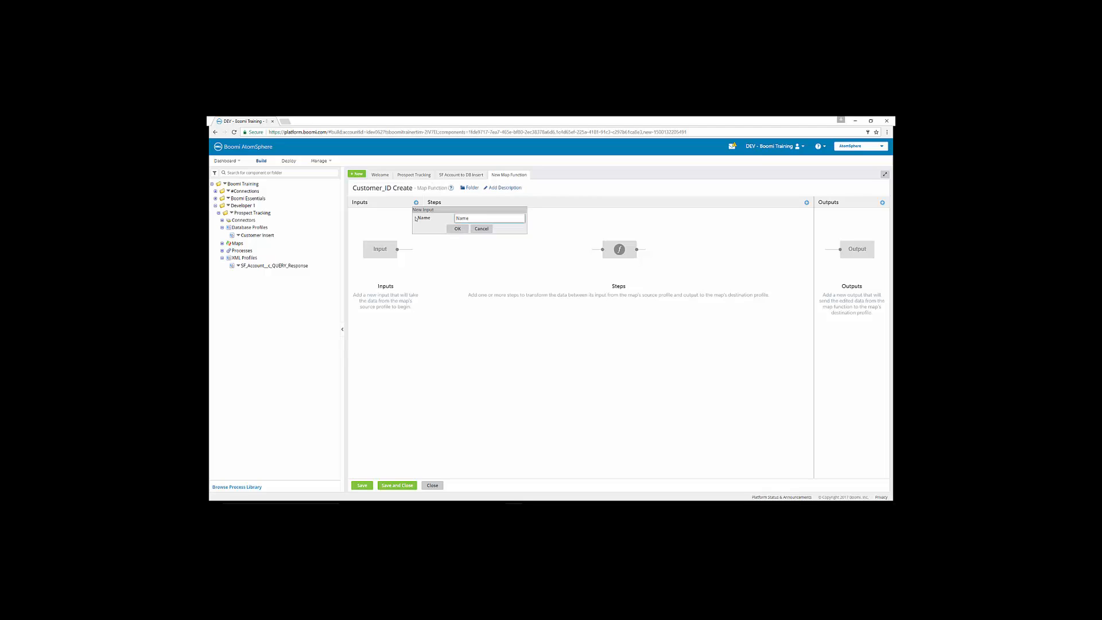
click(458, 228)
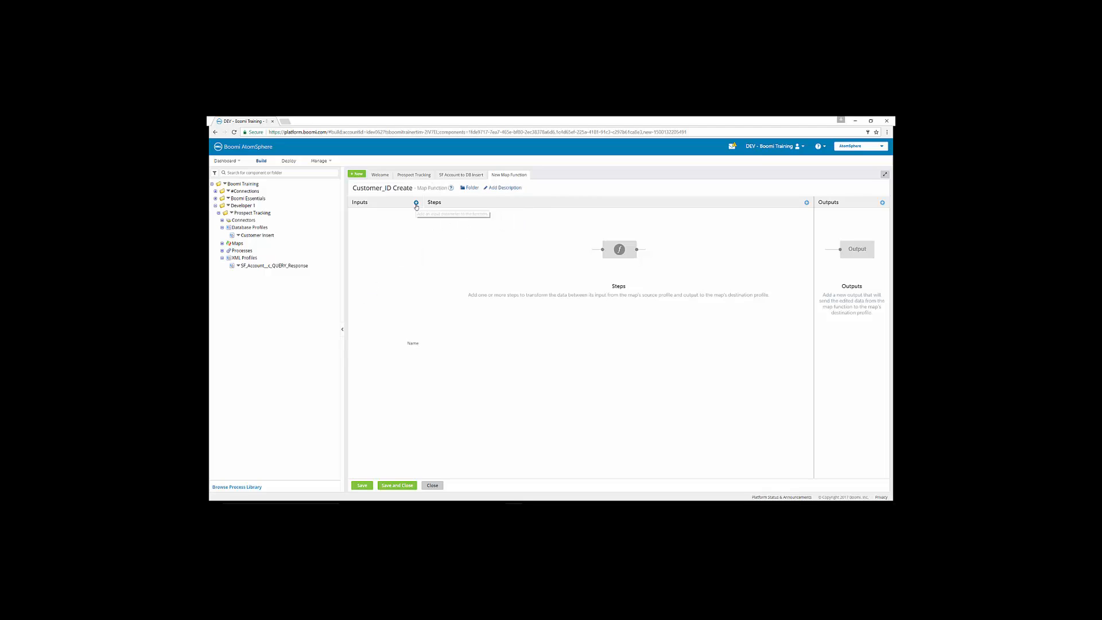
text(Phone)
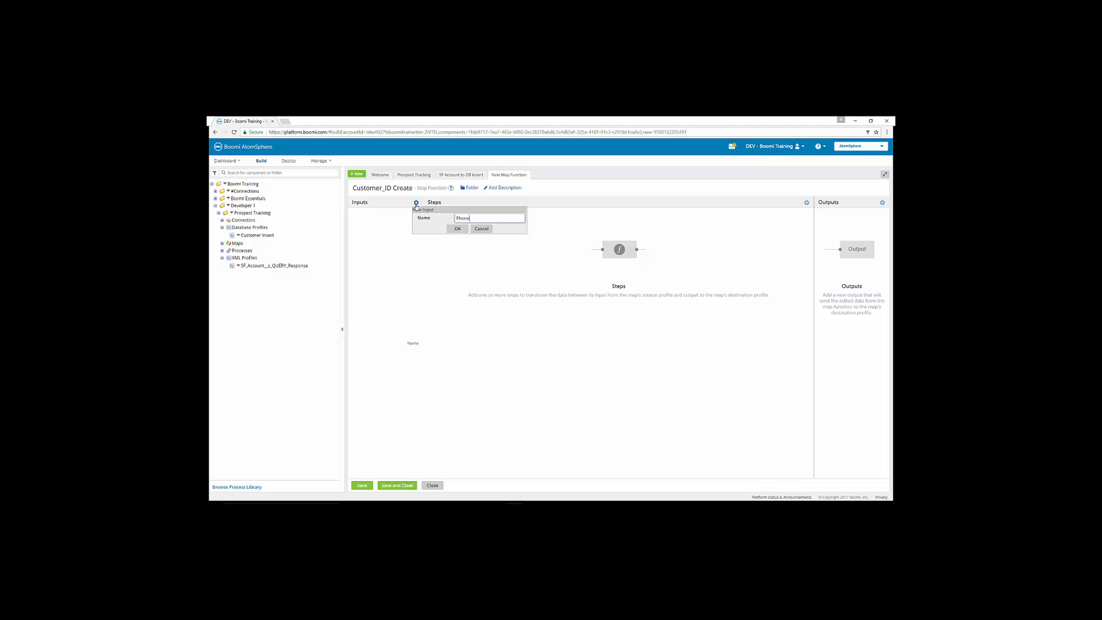
click(457, 228)
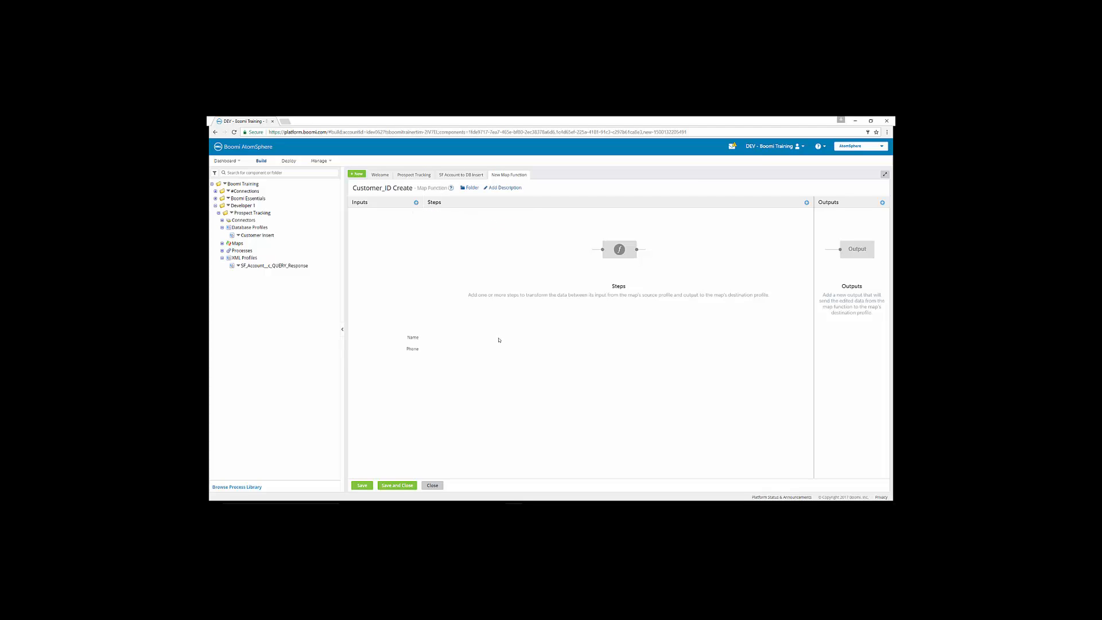
mouse_move(809, 317)
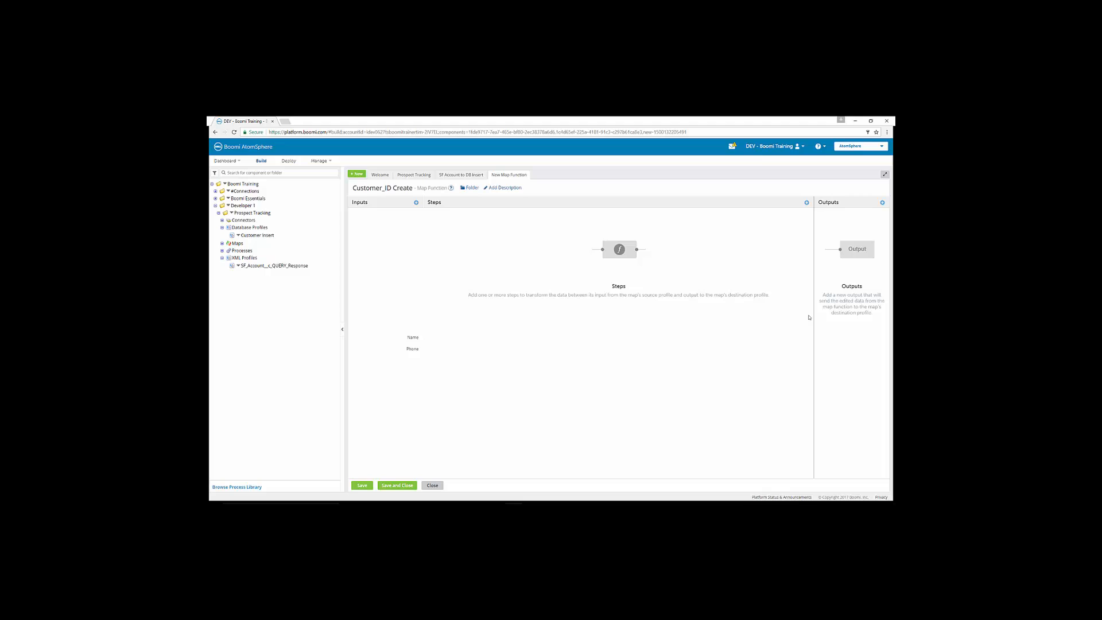
mouse_move(882, 202)
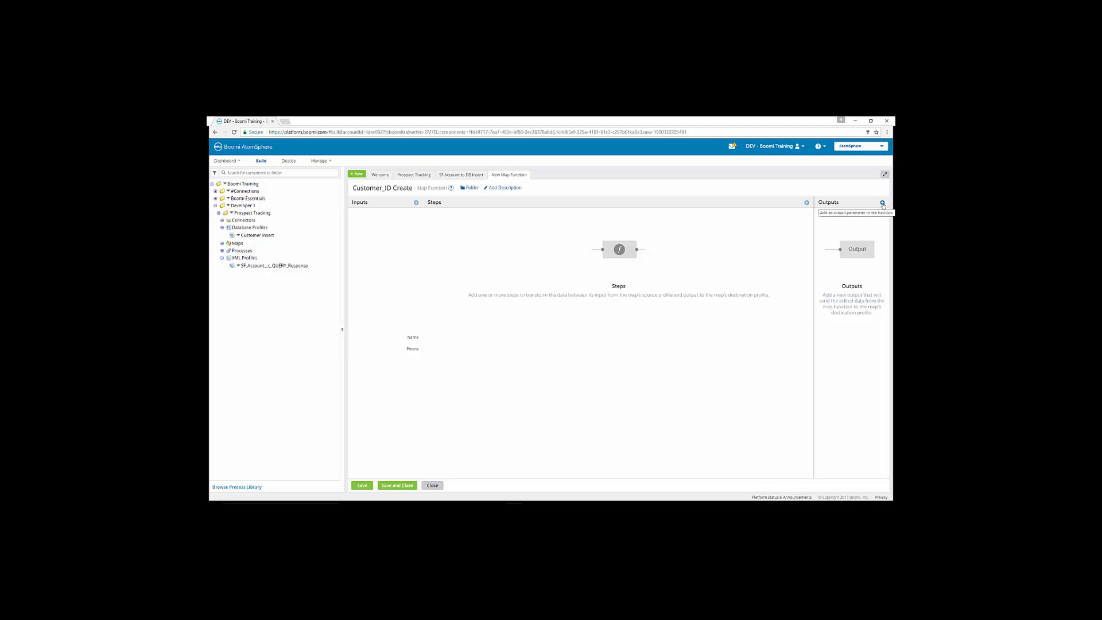
click(883, 202)
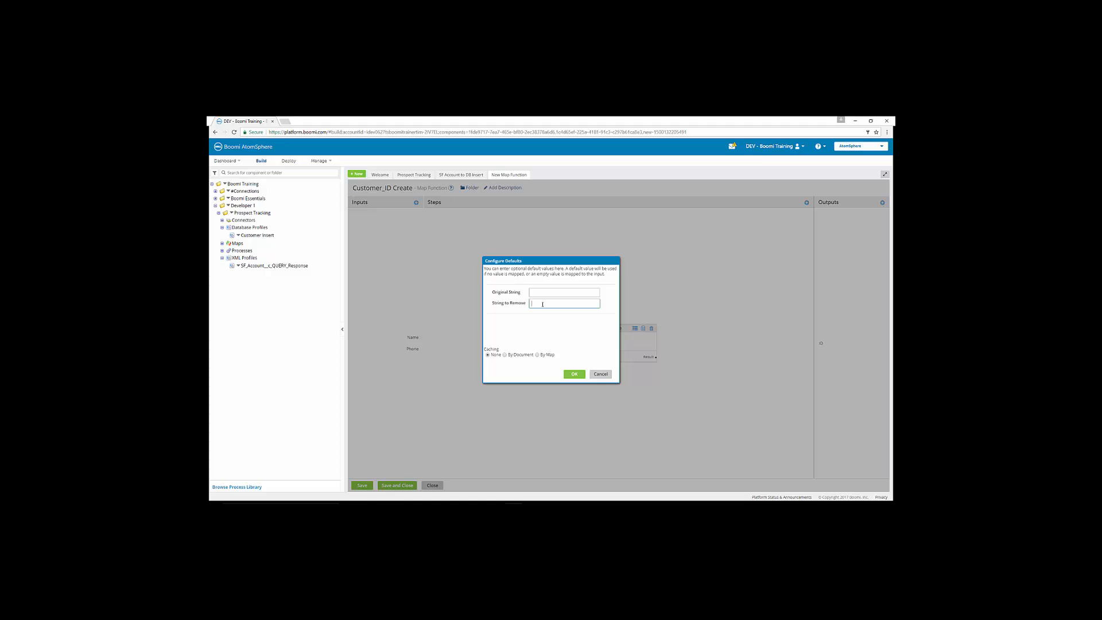
- Confirm String Remove and Left Character Trim steps, feeding them Name and Phone
click(574, 374)
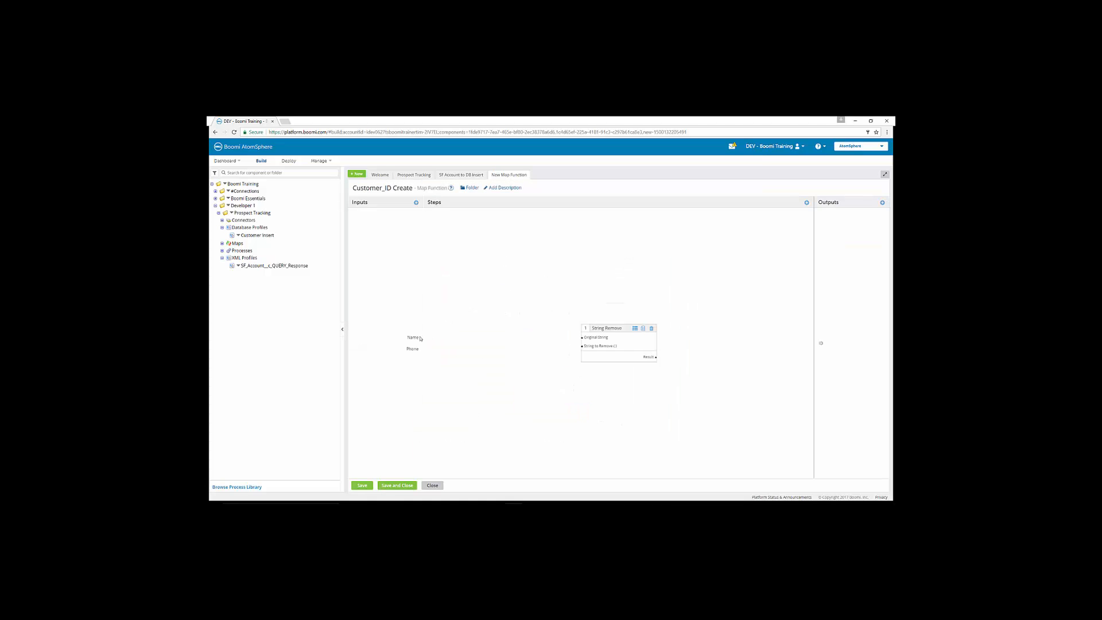
drag(415, 337, 583, 337)
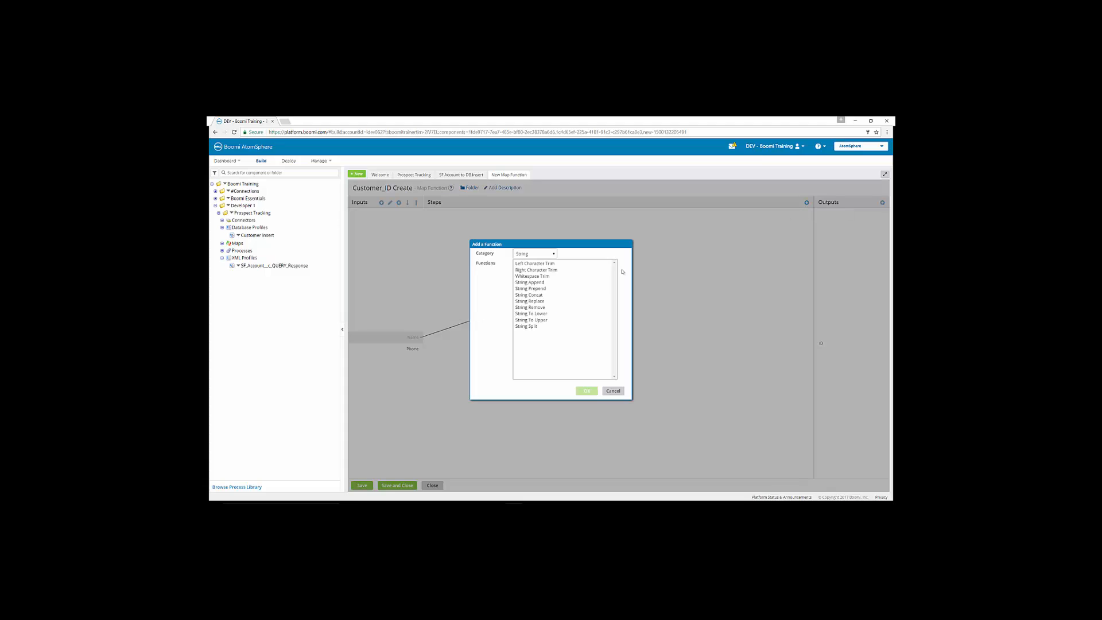
mouse_move(553, 297)
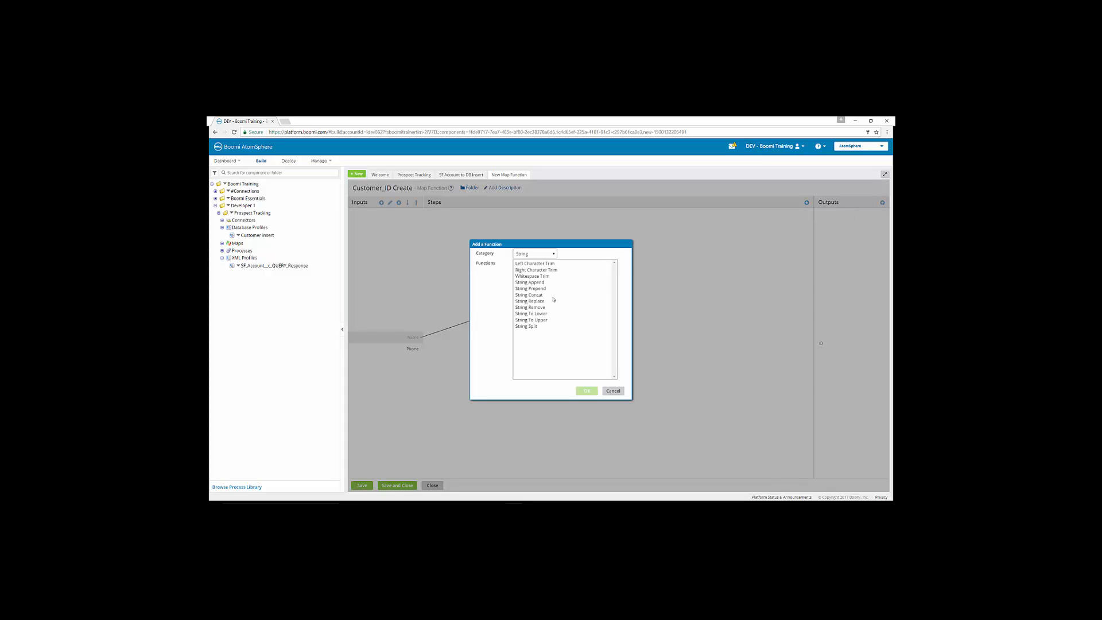
mouse_move(553, 308)
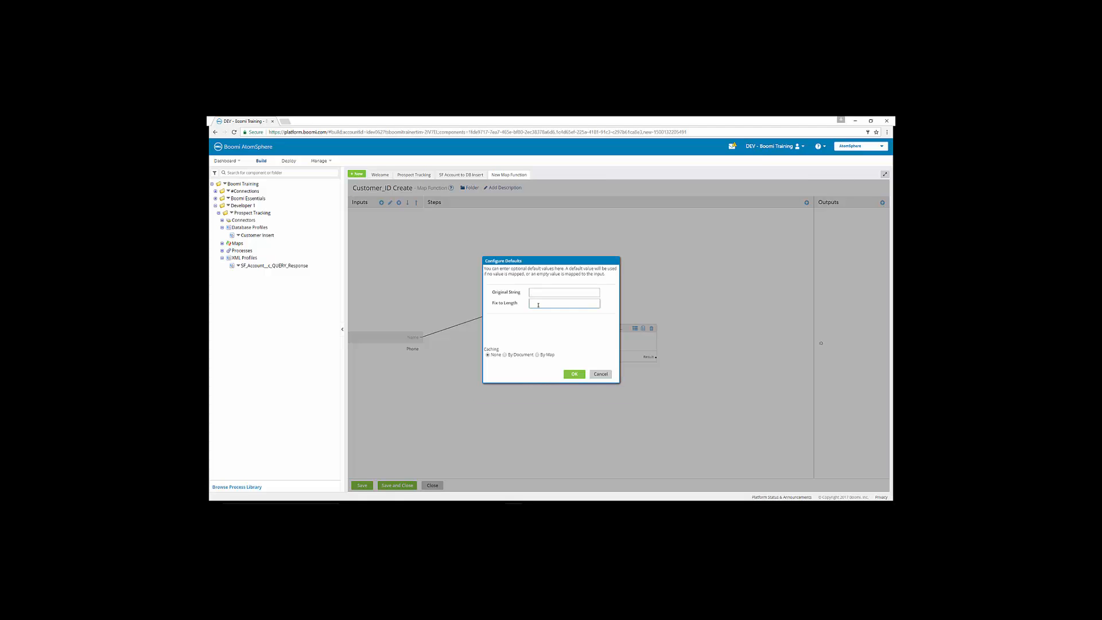
click(575, 373)
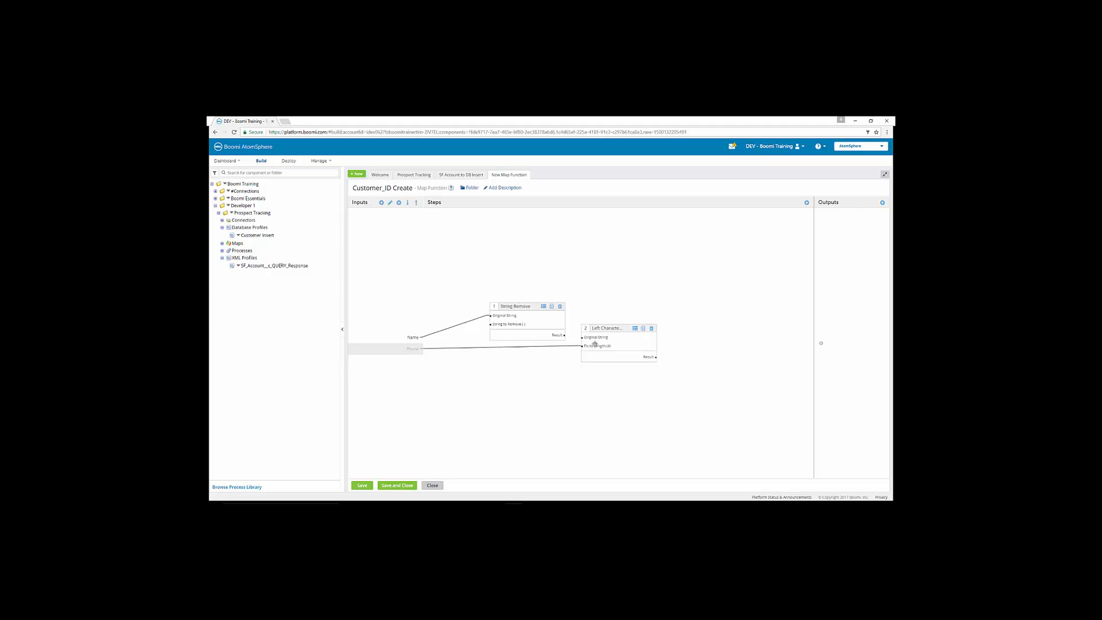
drag(619, 329, 535, 353)
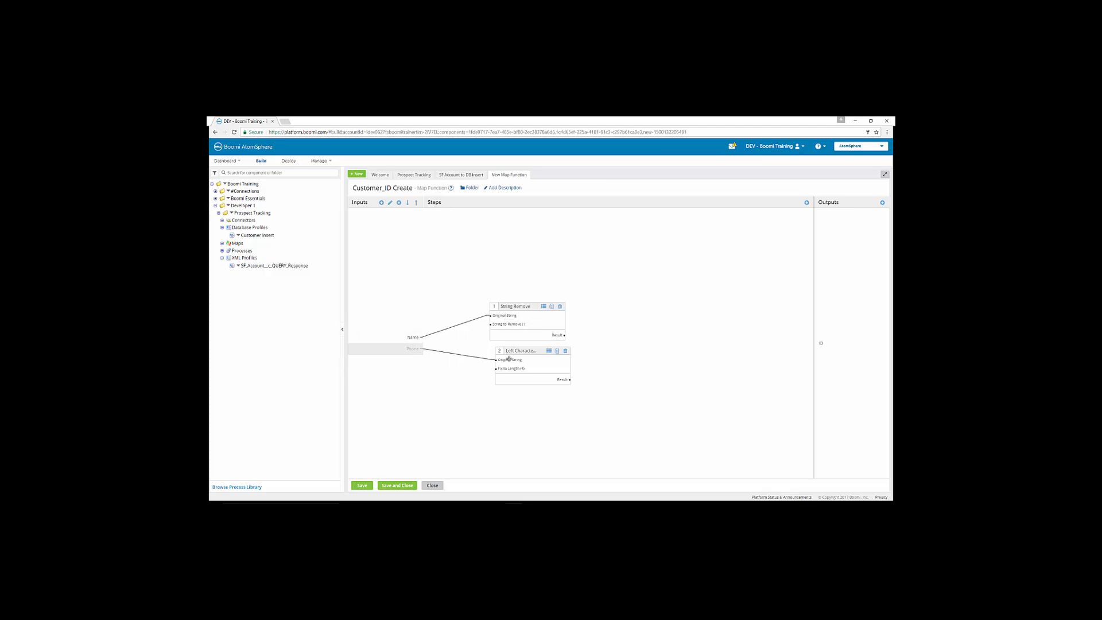
mouse_move(510, 359)
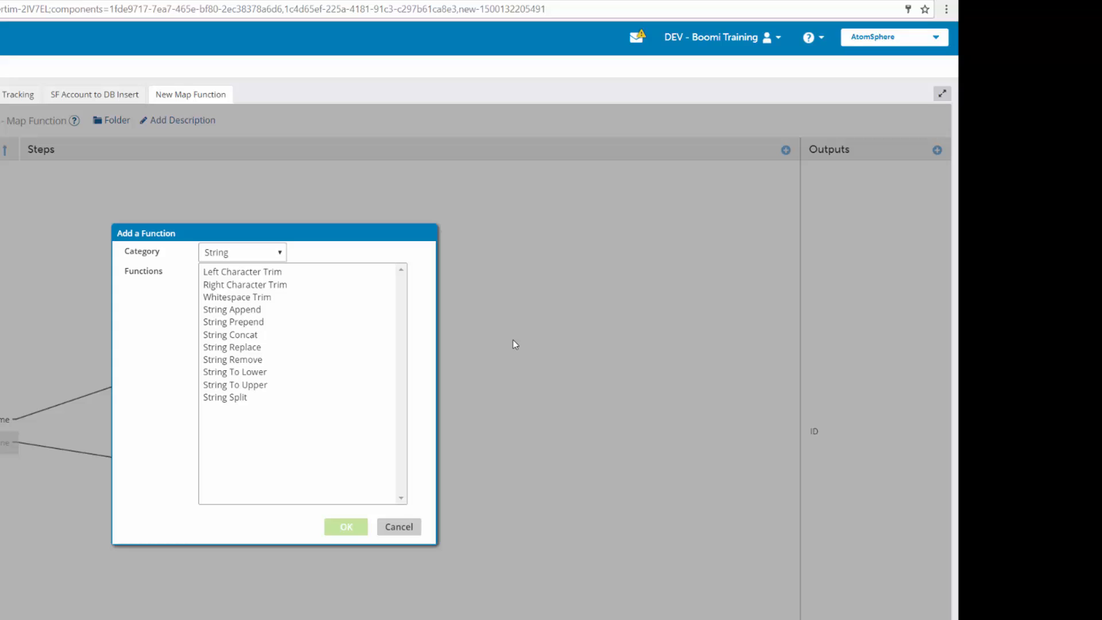
mouse_move(241, 318)
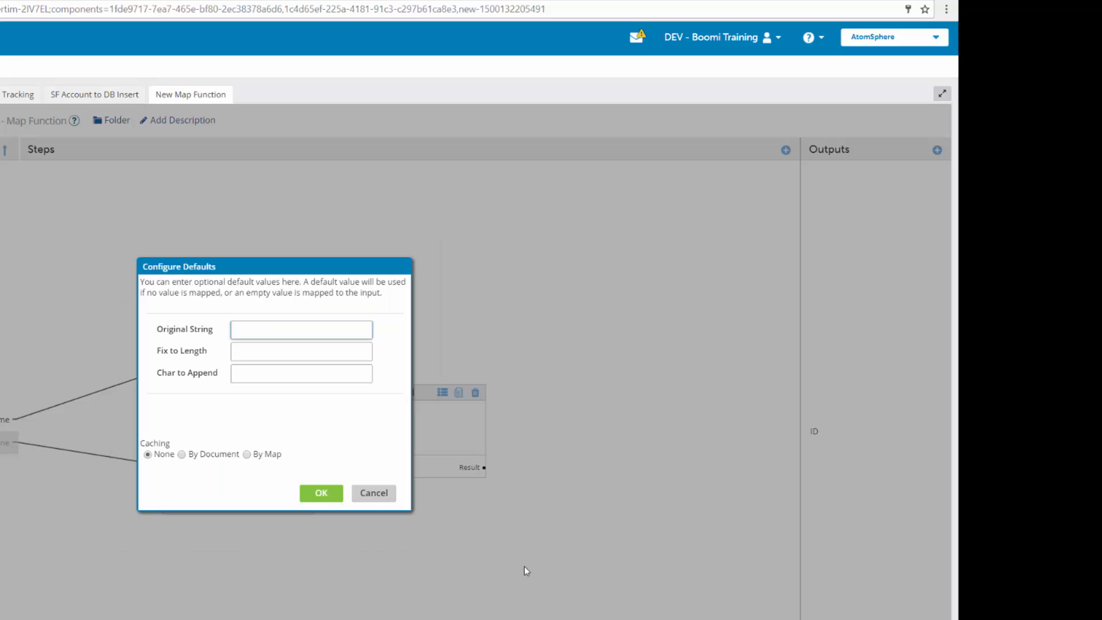
- Add a String Append joining both step results and route it to the ID output
click(301, 330)
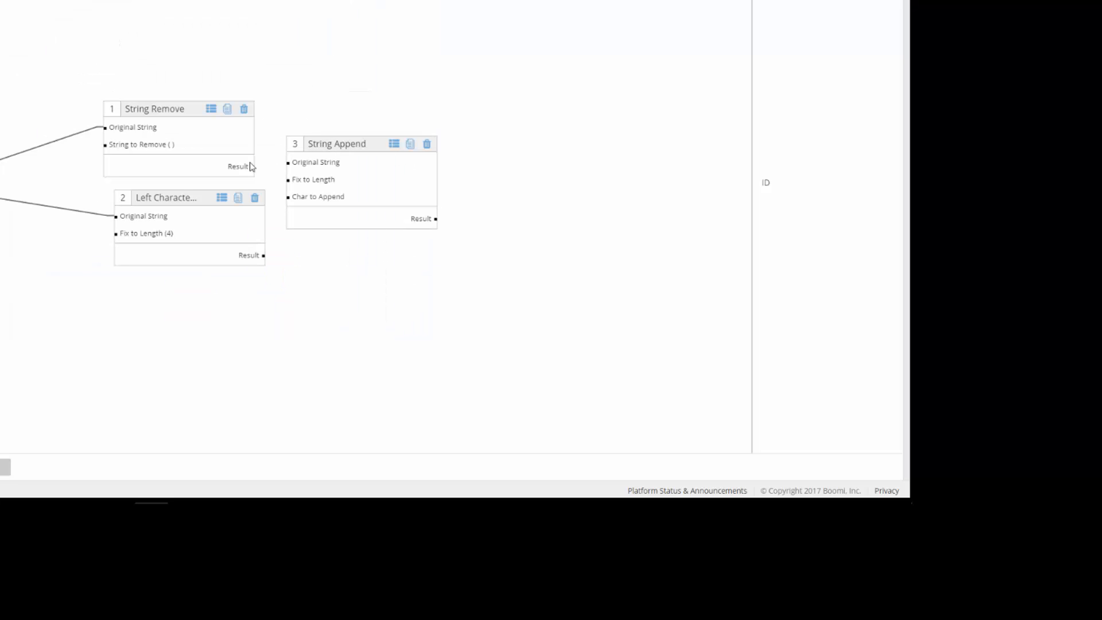
drag(253, 166, 288, 162)
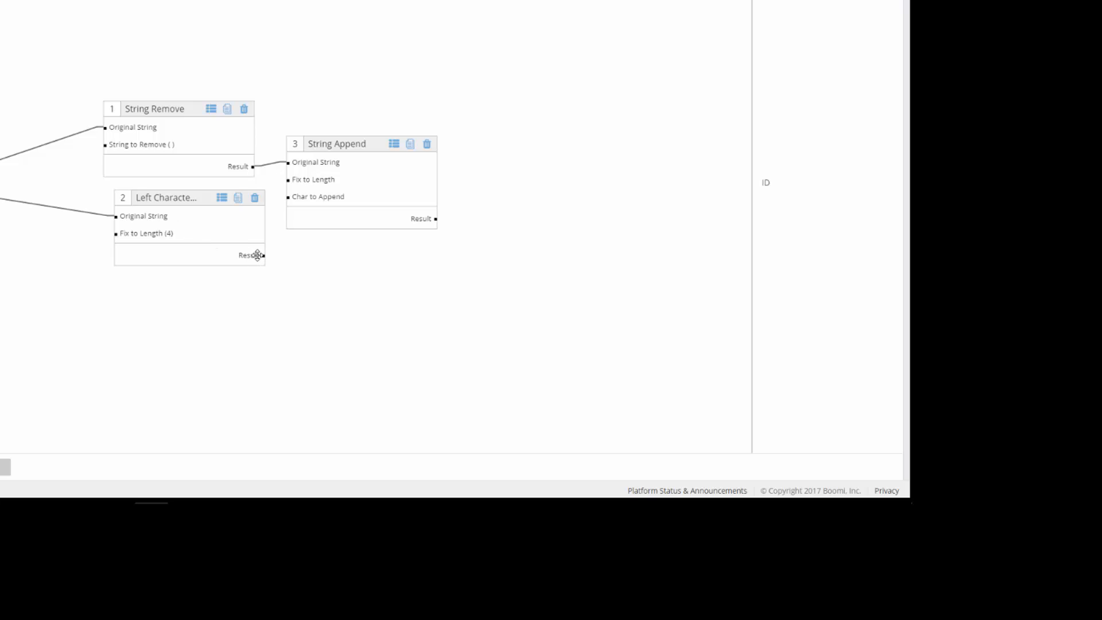
drag(263, 254, 286, 197)
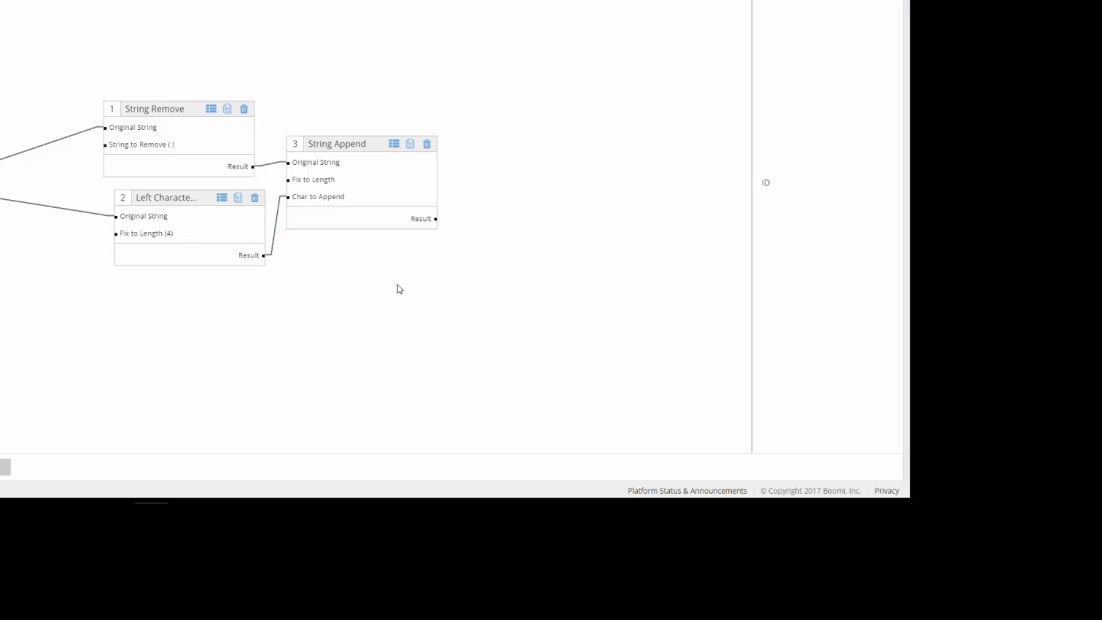
drag(435, 218, 654, 202)
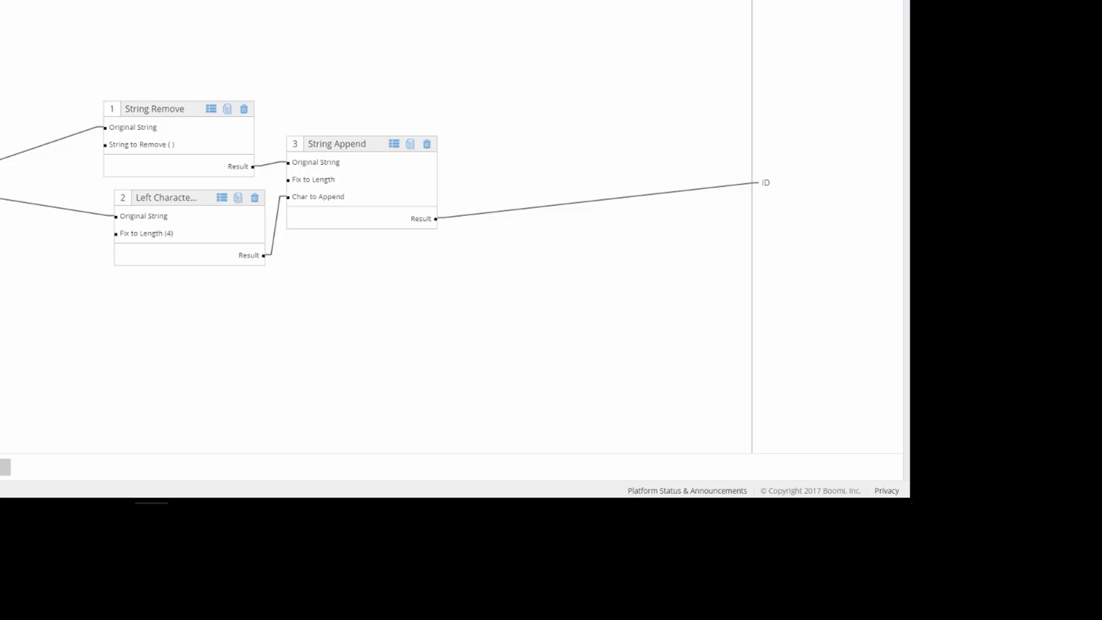
mouse_move(578, 188)
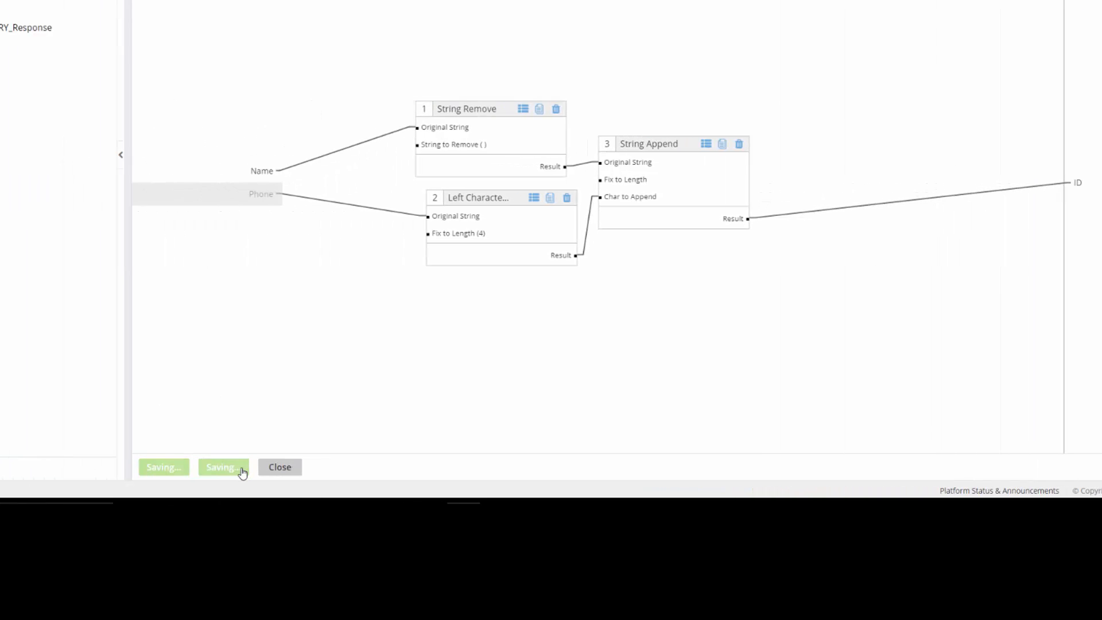
- Save Customer_ID Create, map its ID into CUSTOMER_ID, and save the map
click(223, 467)
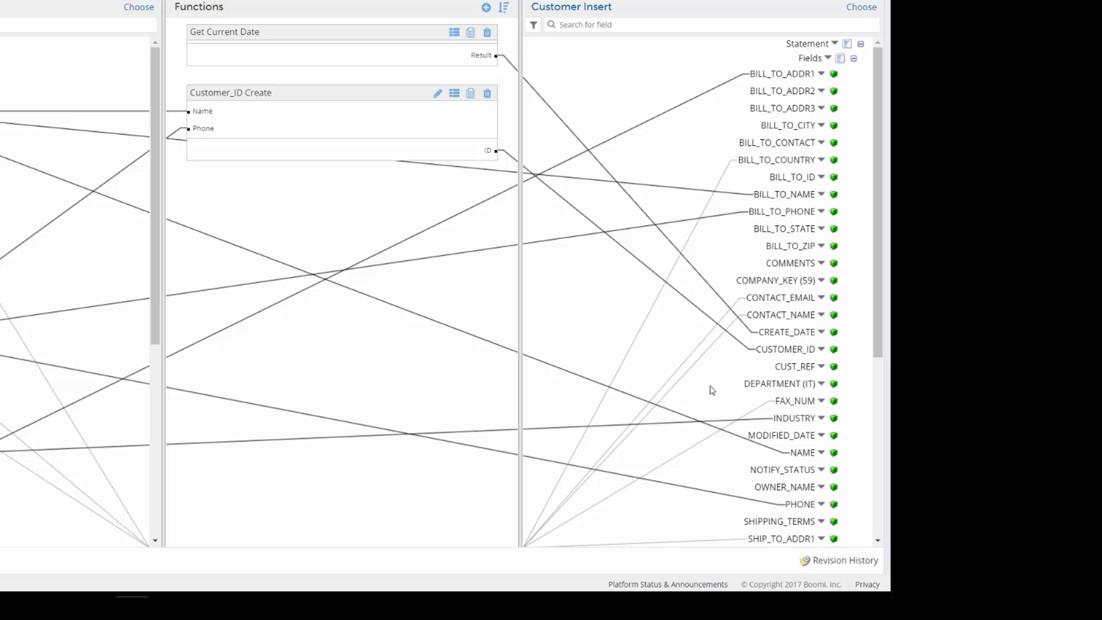
mouse_move(285, 561)
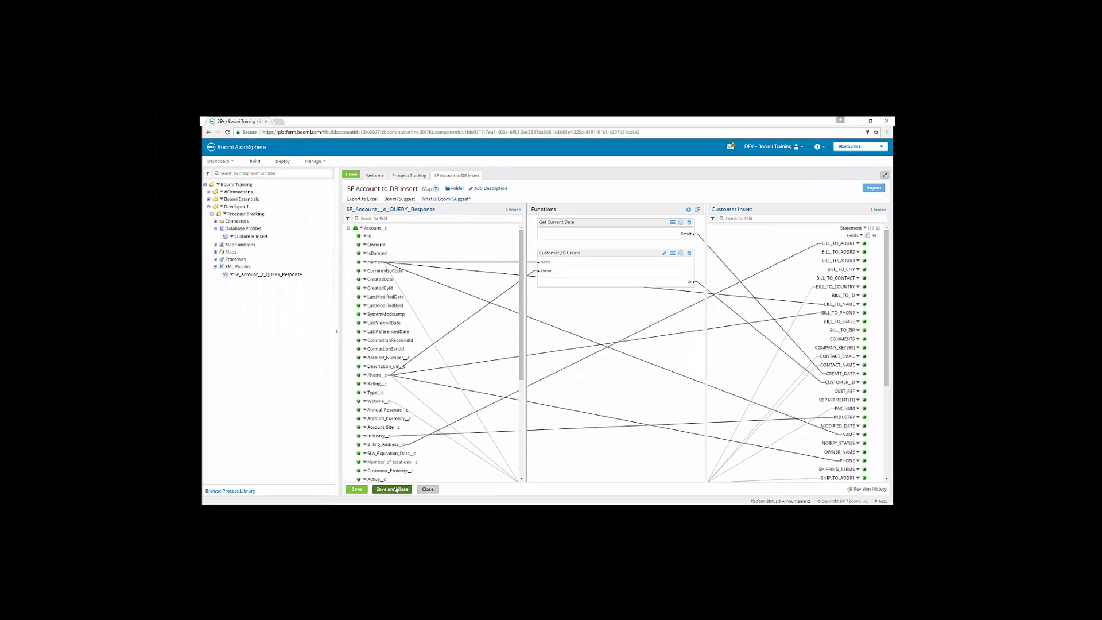
click(391, 490)
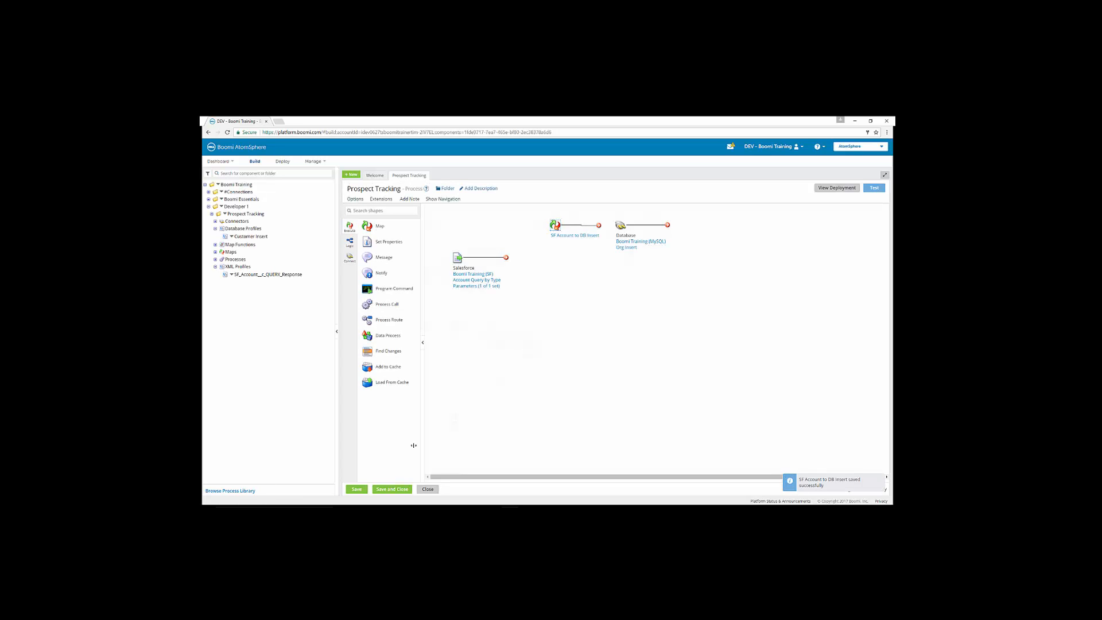
- Link the SF Account to DB Insert map shape to the Database Org Insert shape
click(357, 489)
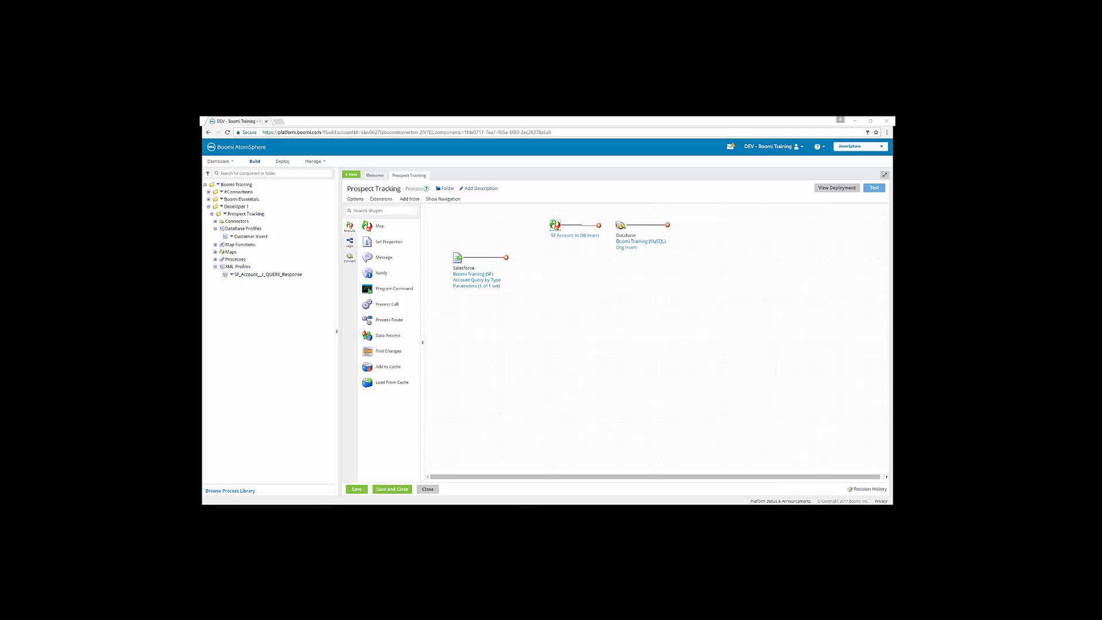
mouse_move(571, 289)
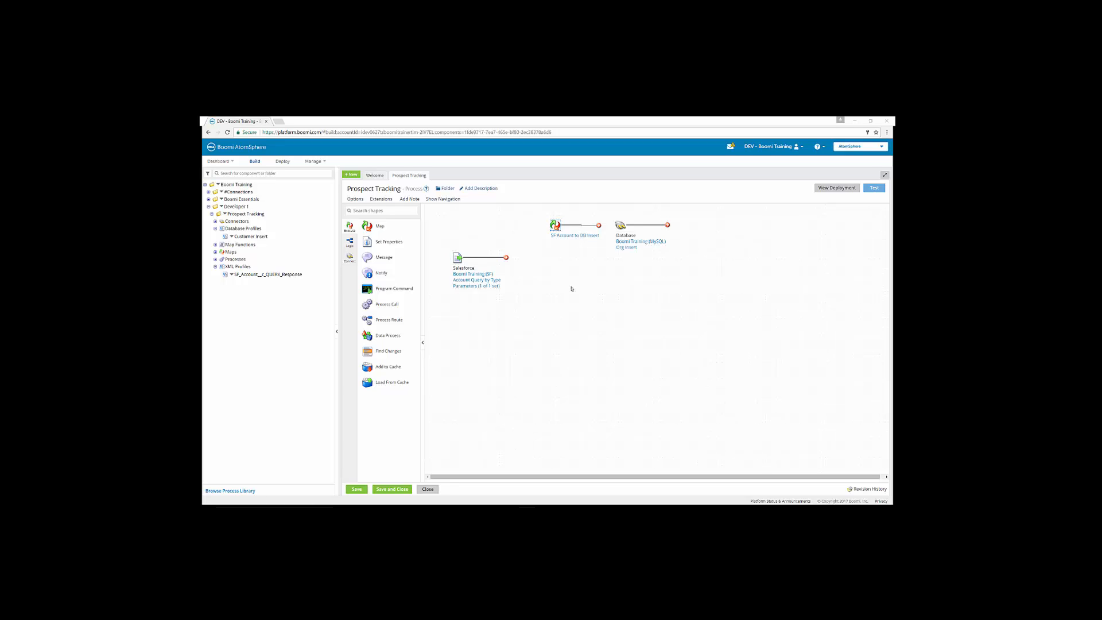
mouse_move(546, 294)
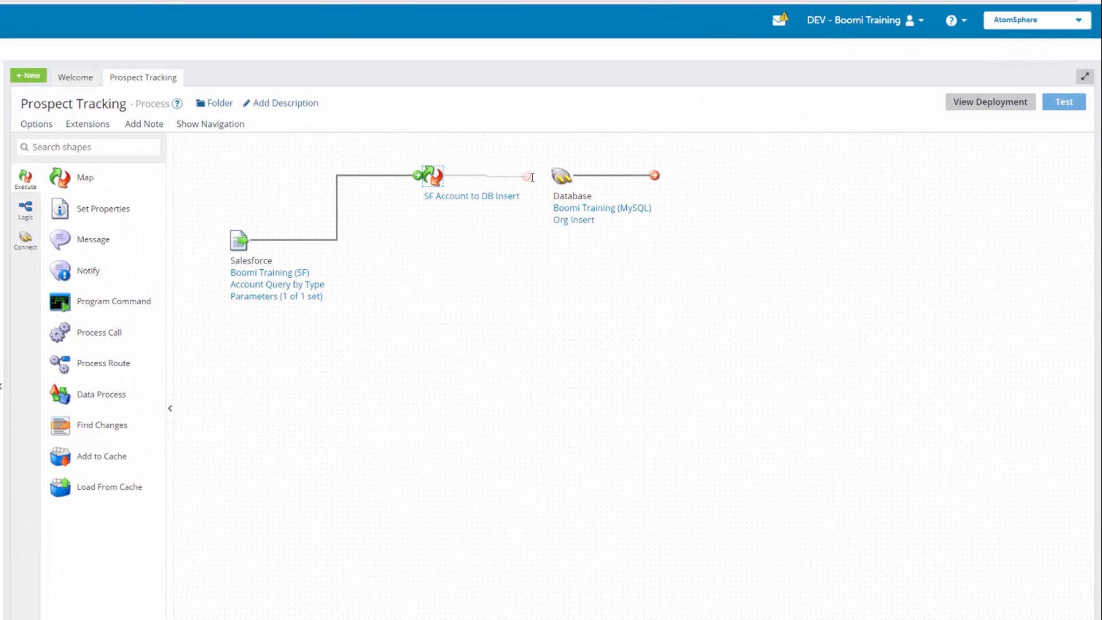
click(566, 174)
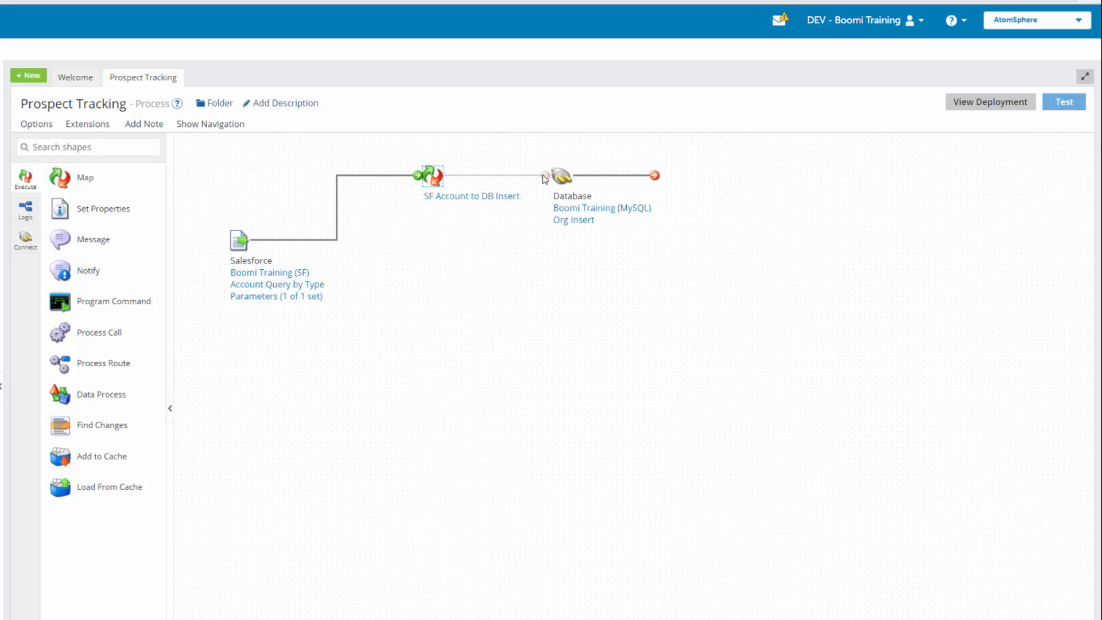
click(559, 174)
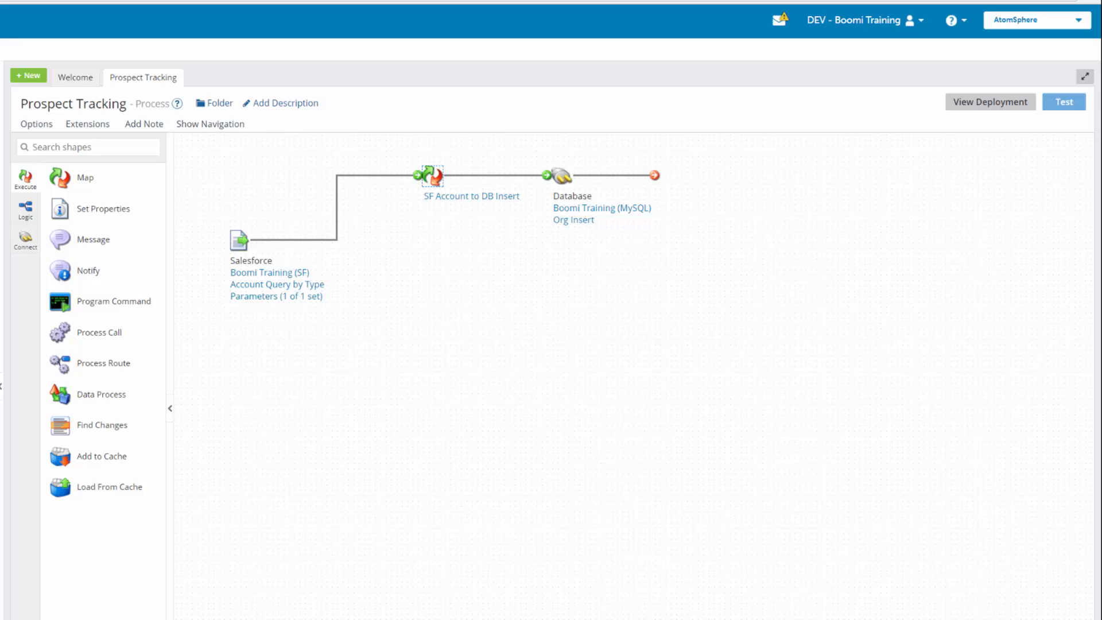
mouse_move(814, 256)
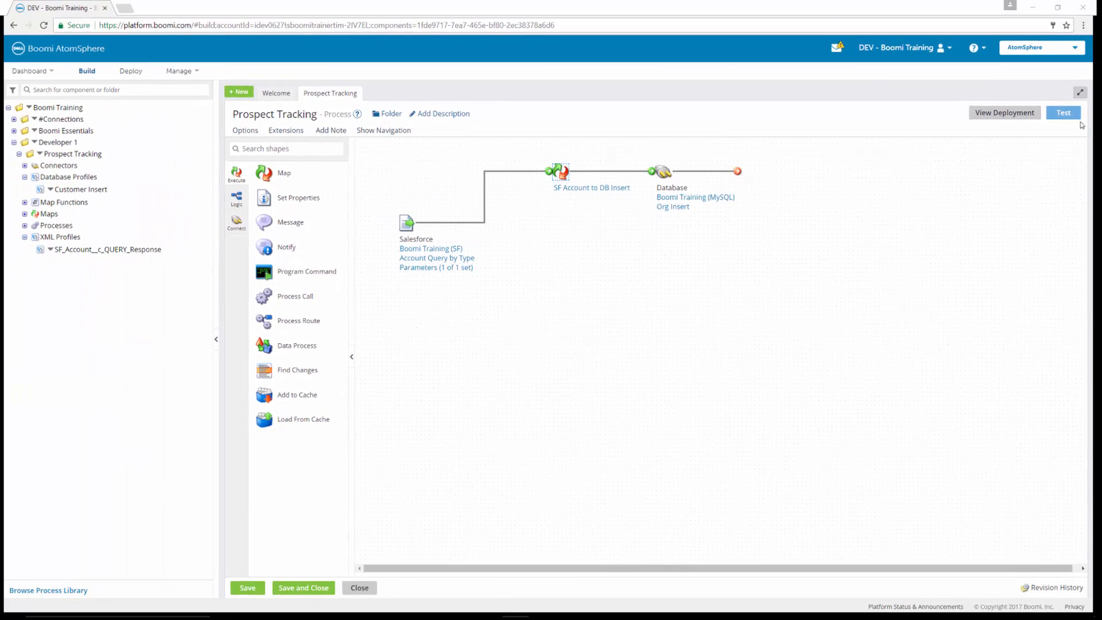
- Save Prospect Tracking, run a test on Test Atom Cloud, and view Connection Data
click(1064, 113)
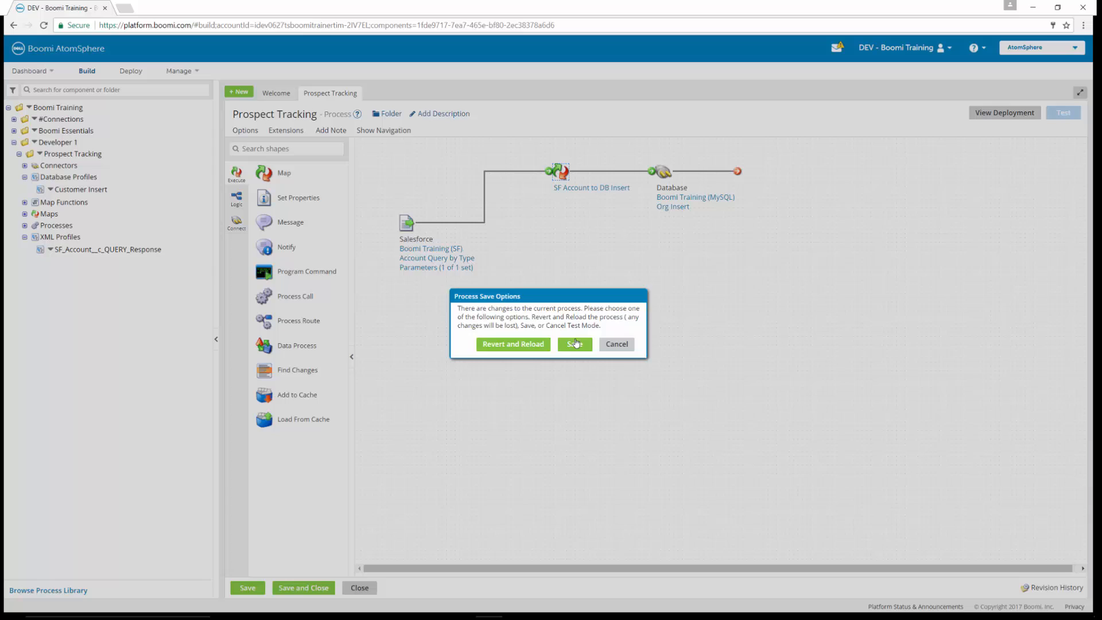
click(574, 344)
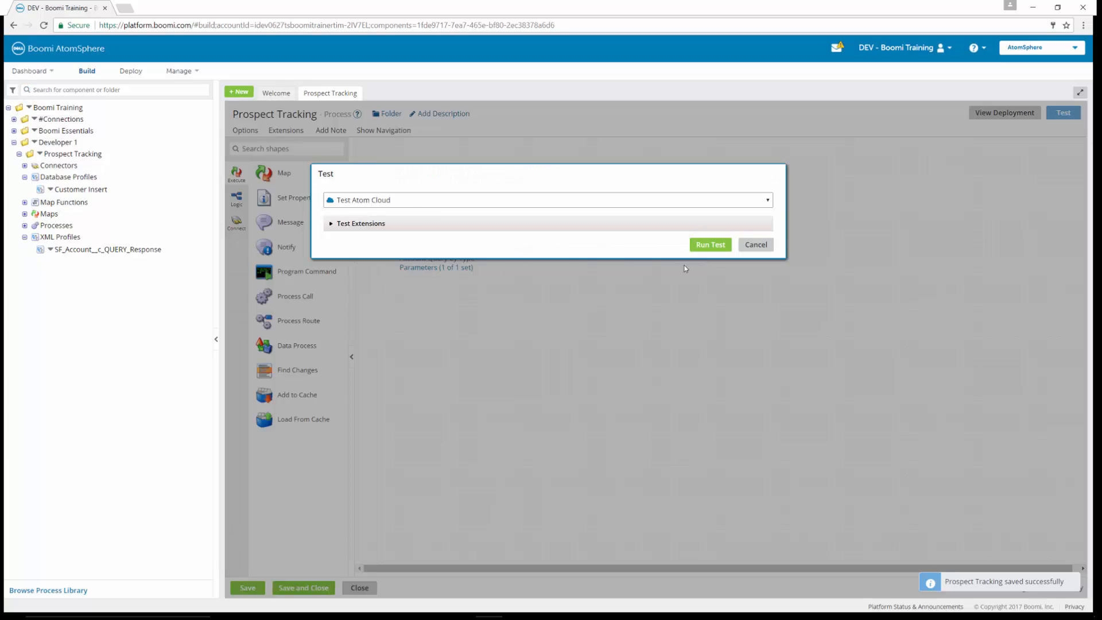
click(710, 245)
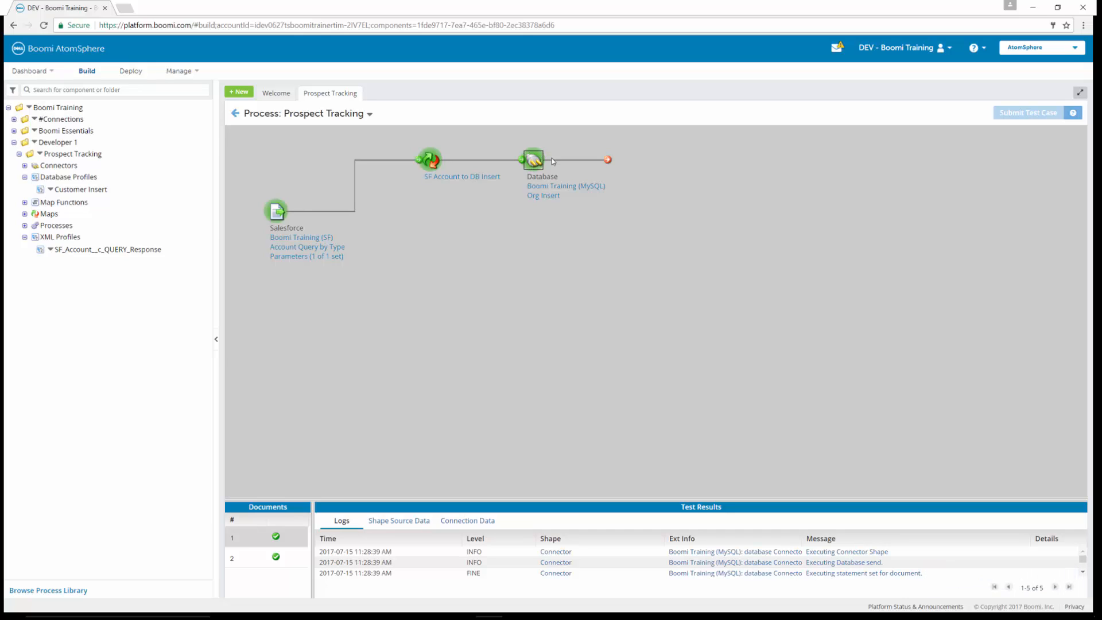
mouse_move(537, 165)
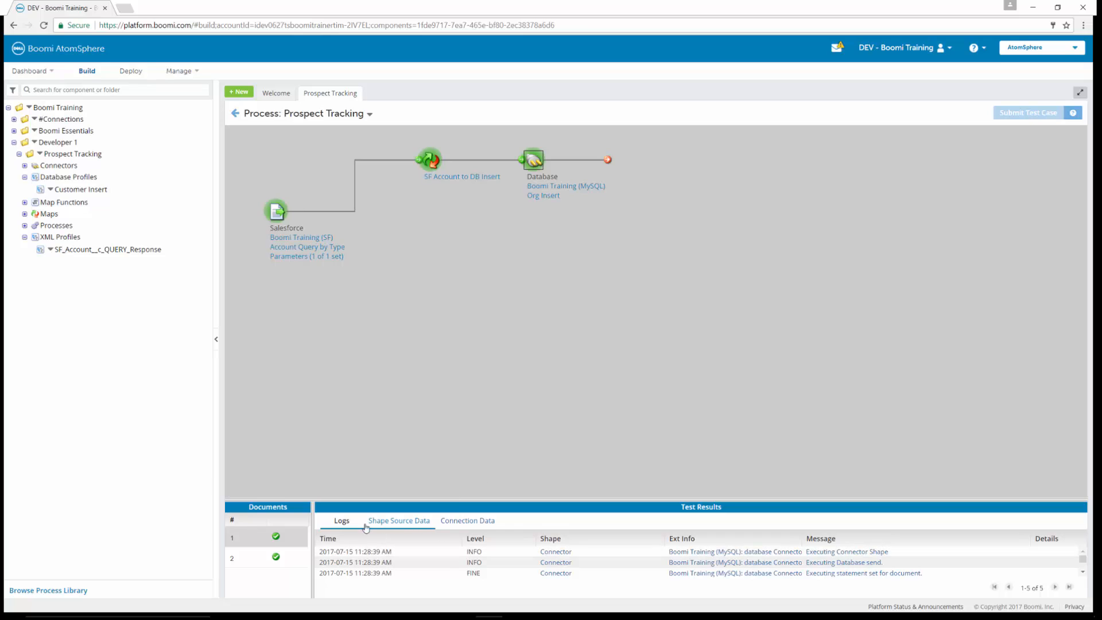
click(468, 521)
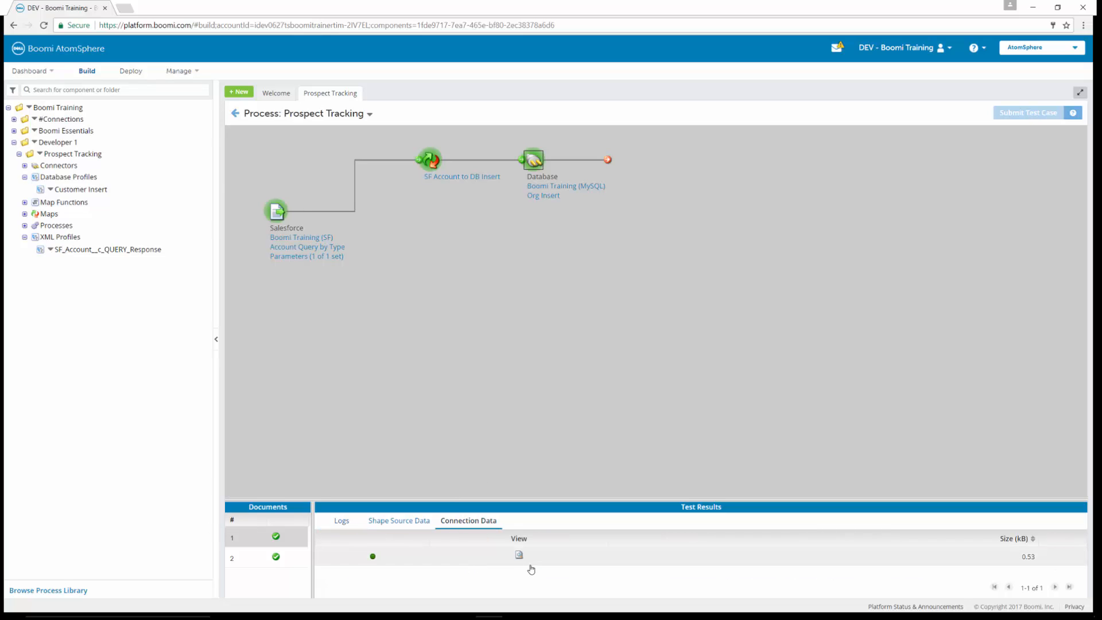
click(518, 554)
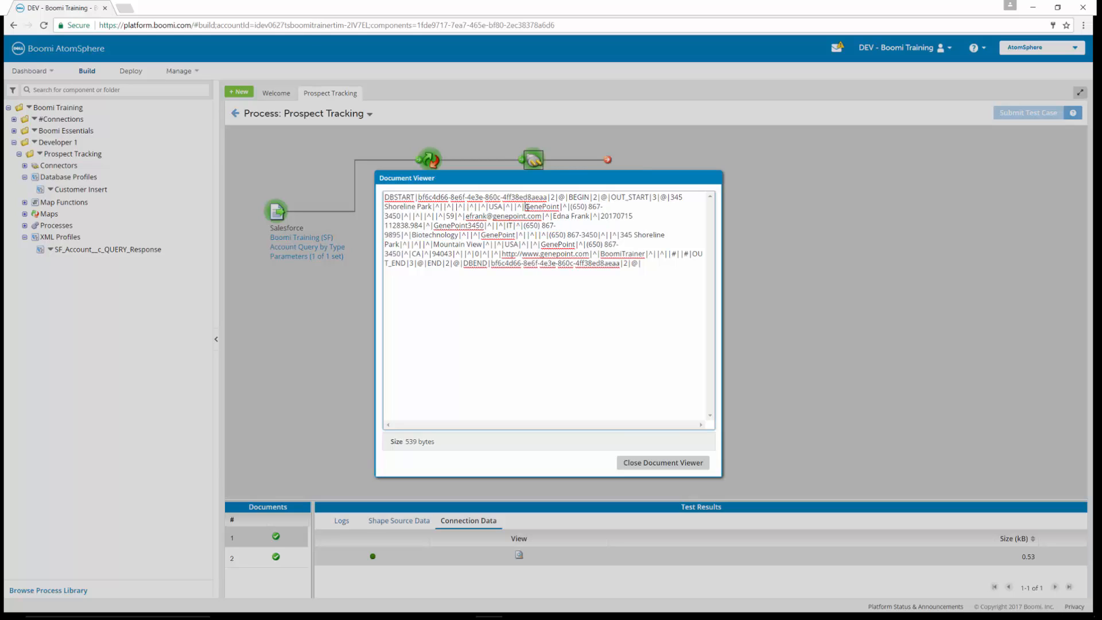
double_click(542, 206)
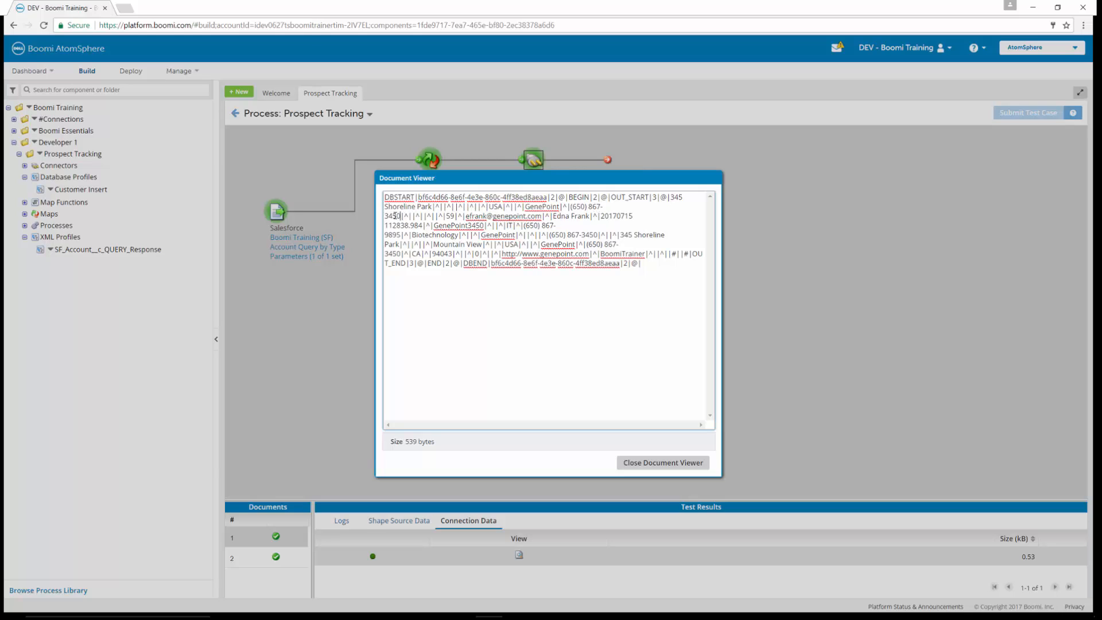
double_click(446, 225)
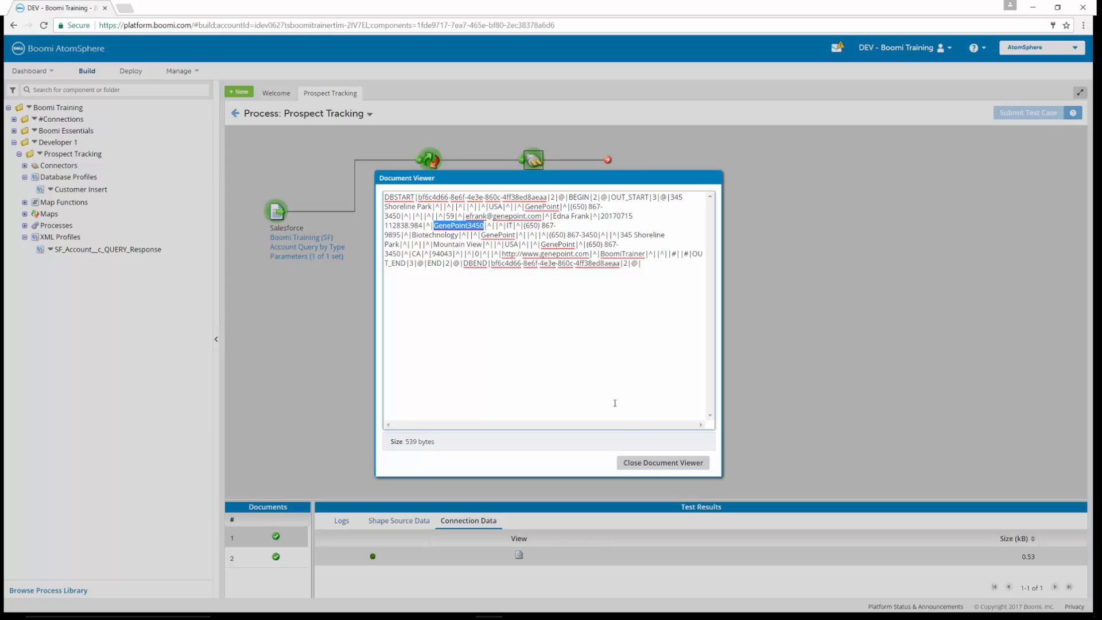
click(662, 463)
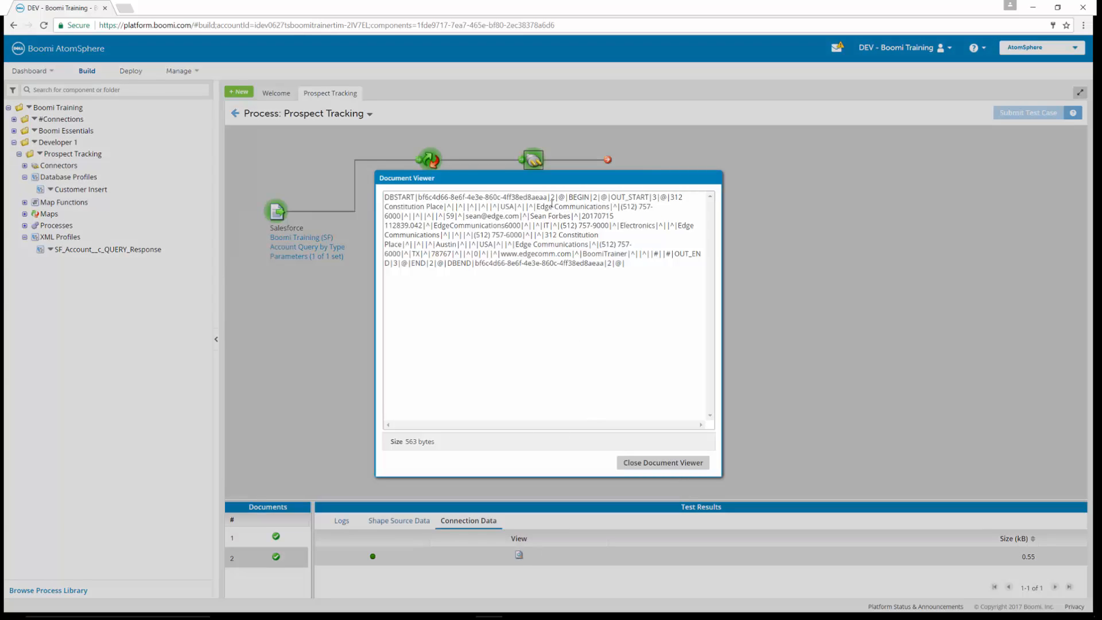
double_click(569, 206)
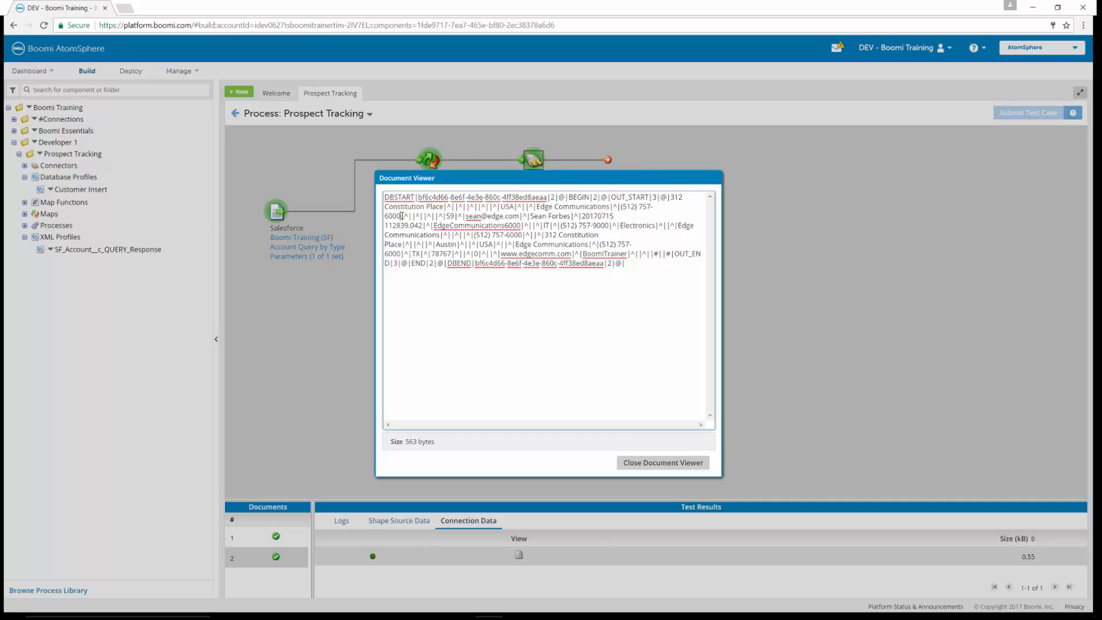
double_click(392, 216)
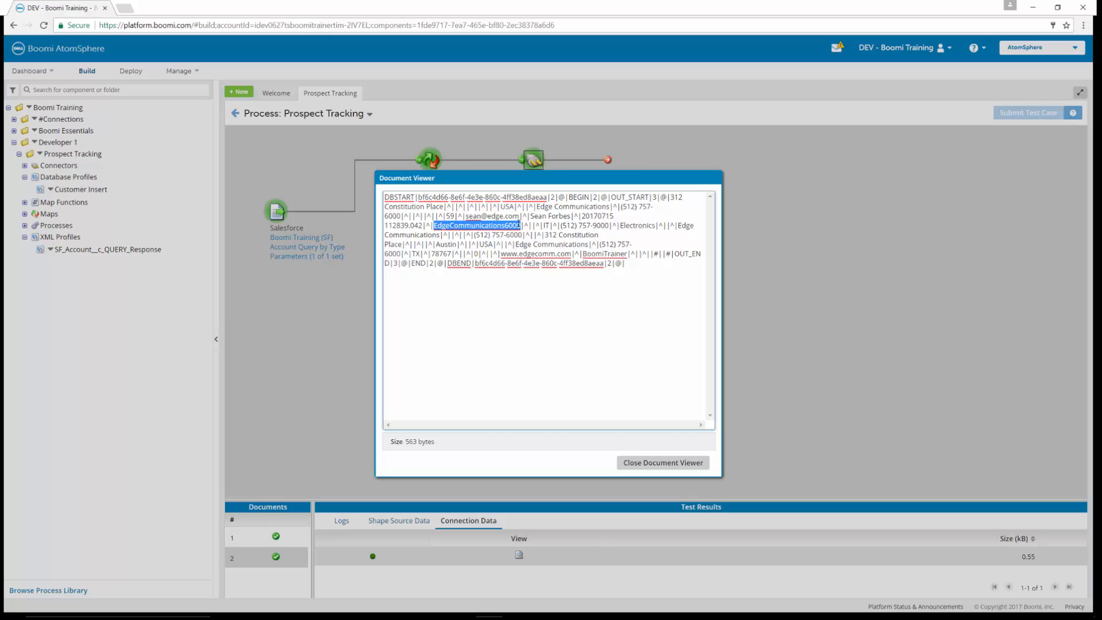
click(663, 463)
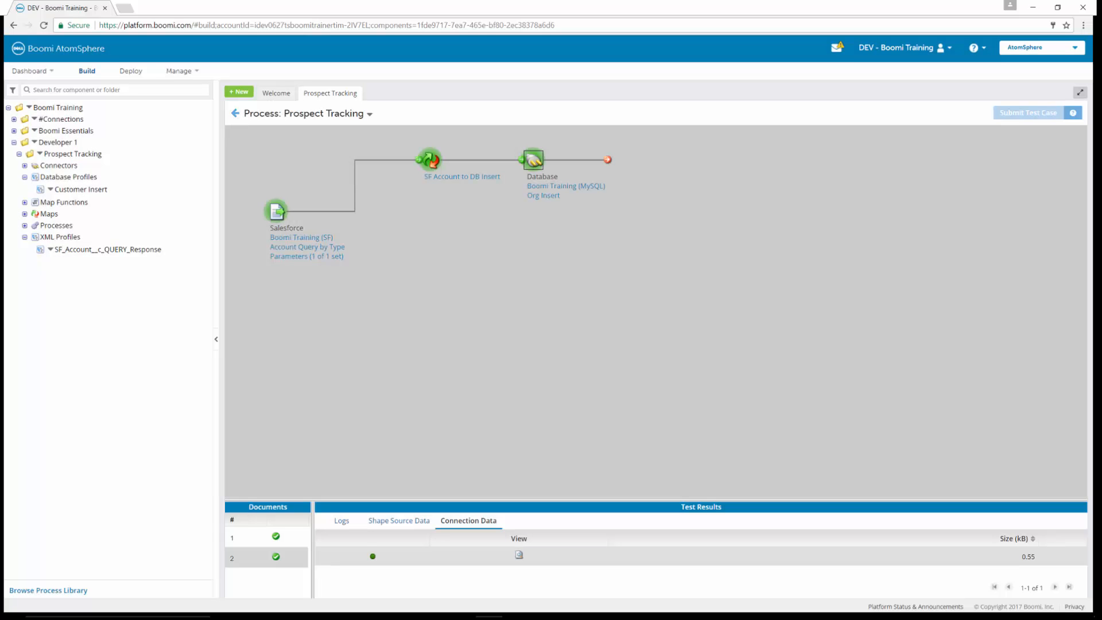